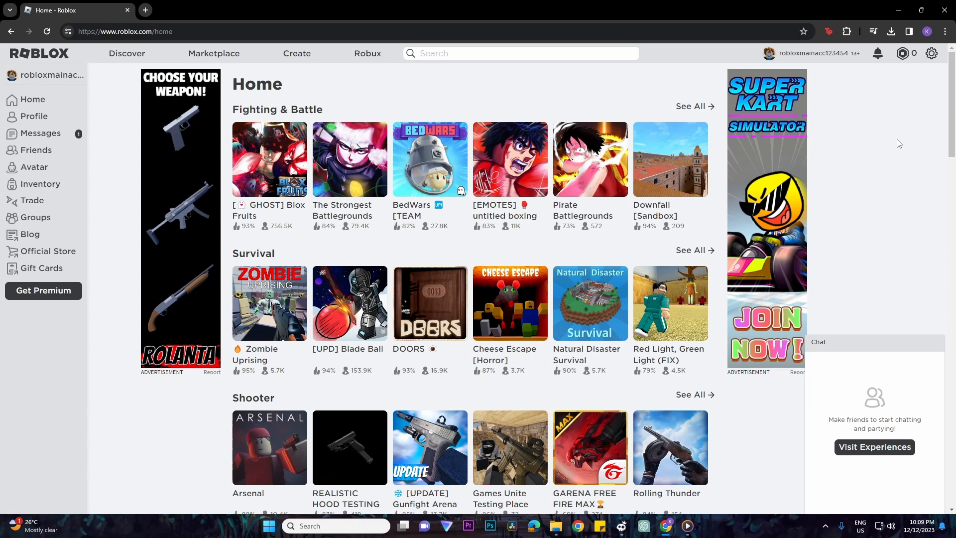
Reach the account settings page via the gear menu
click(931, 53)
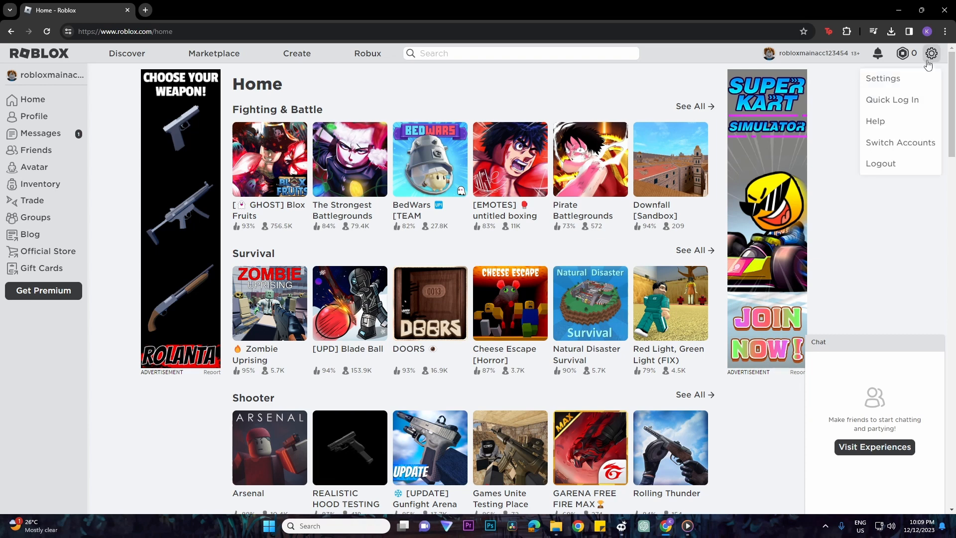
click(881, 78)
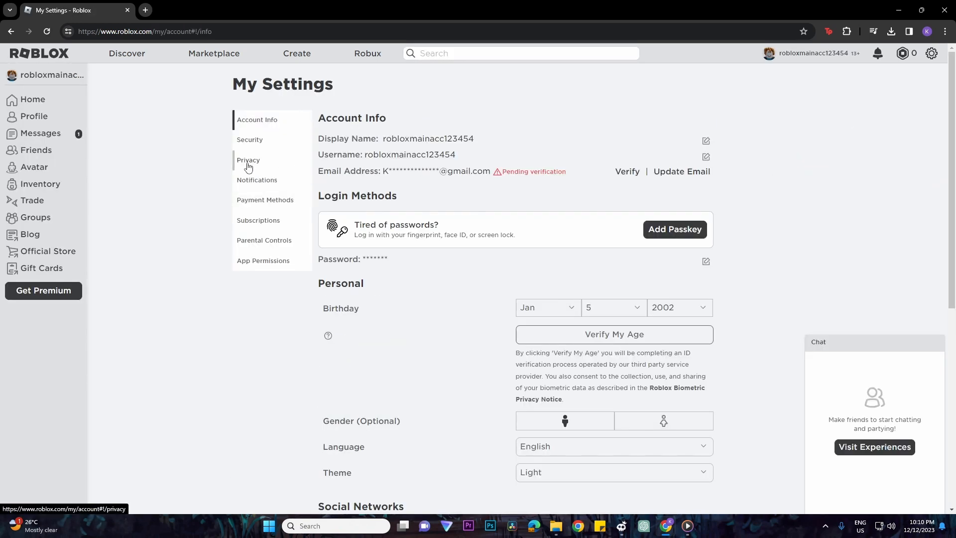
Show the Privacy section scrolled down to Other Settings
click(248, 160)
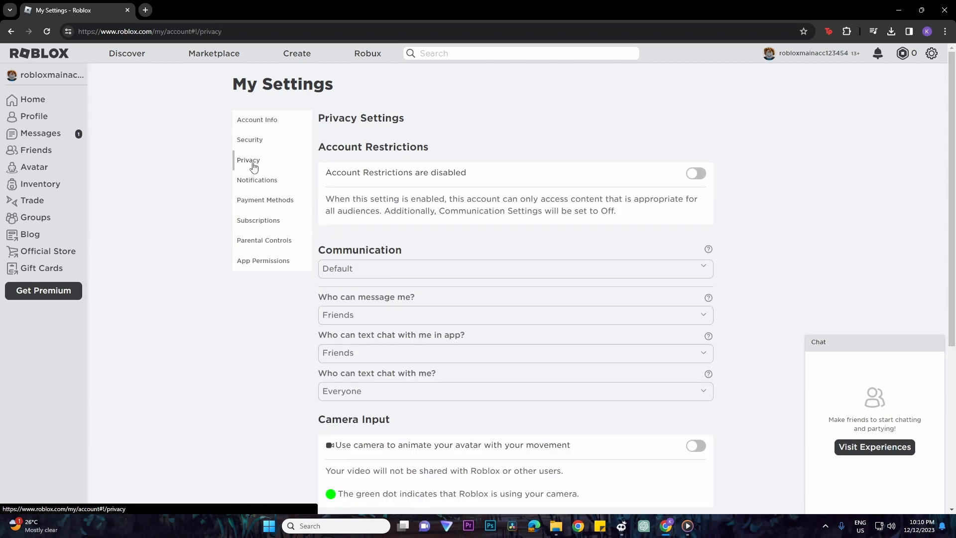
scroll(down, 3)
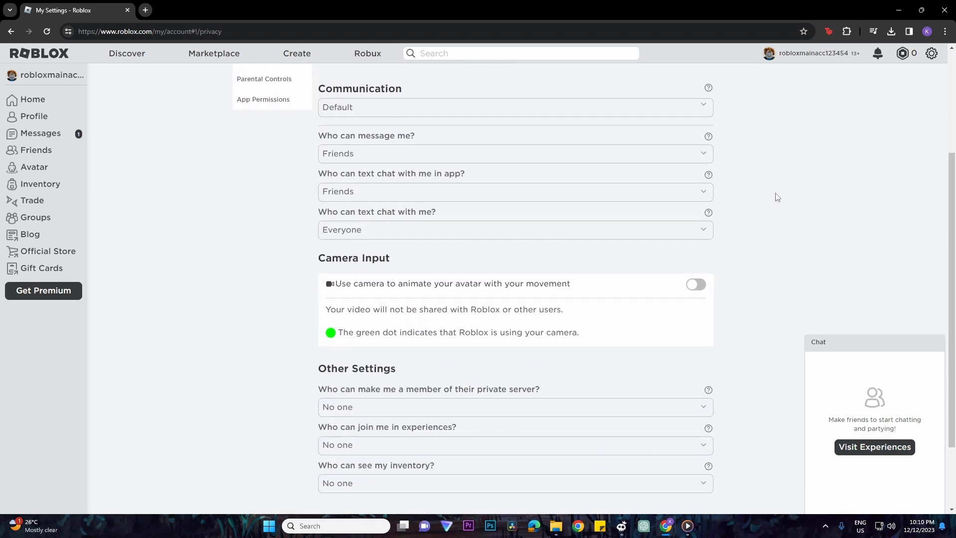
scroll(down, 3)
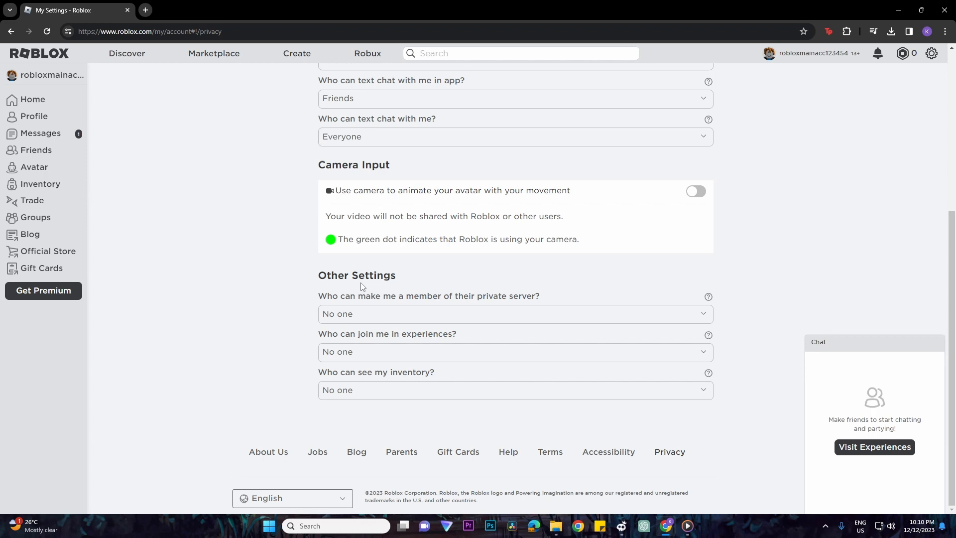
mouse_move(384, 287)
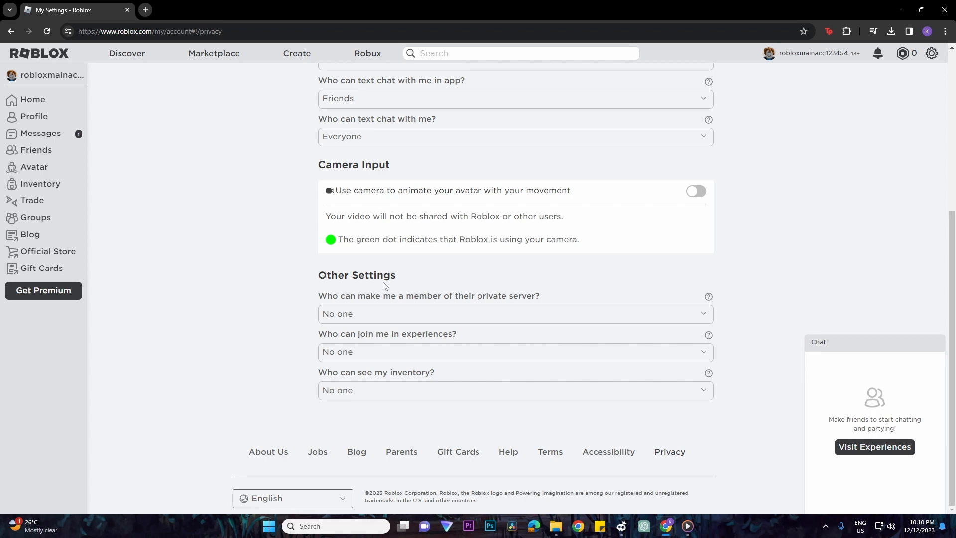
mouse_move(341, 320)
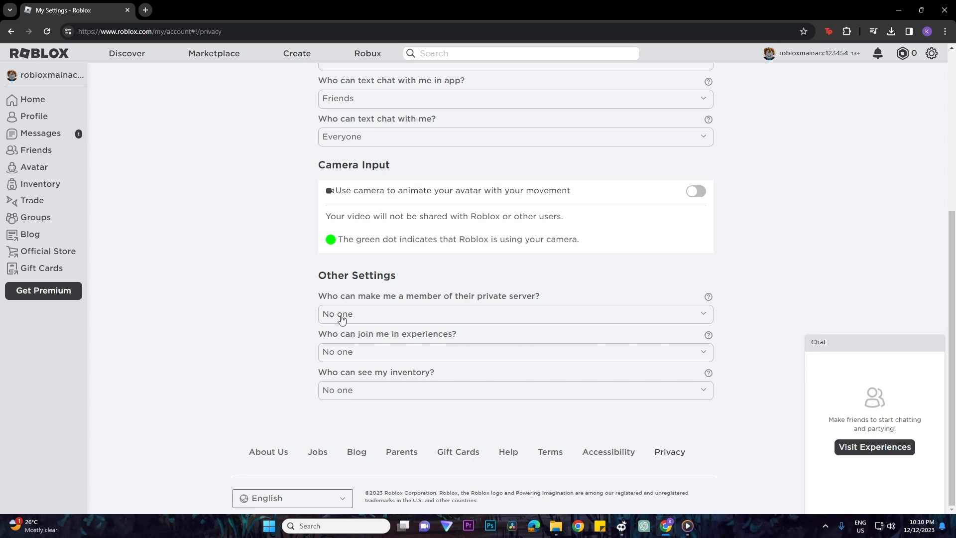
mouse_move(342, 344)
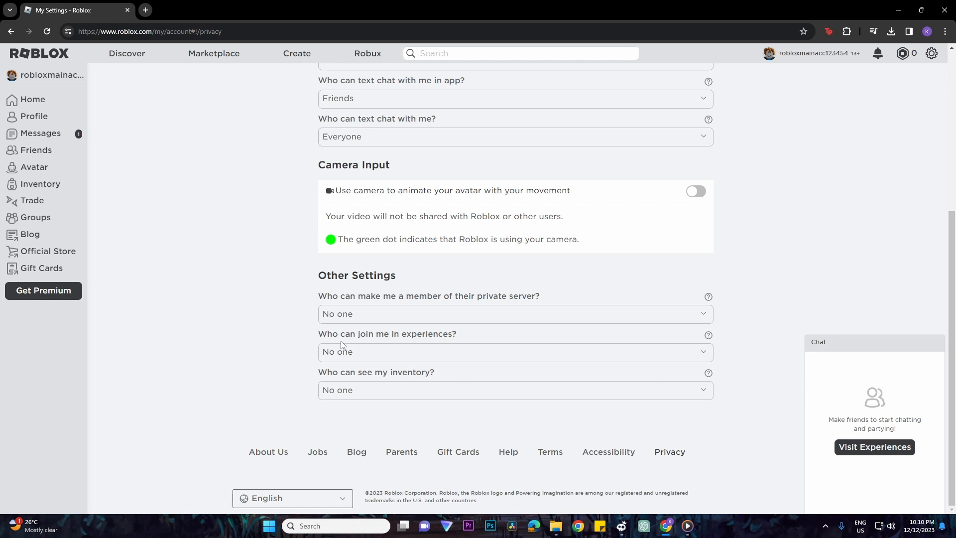
Set private-server membership and joining experiences both to Everyone
click(513, 314)
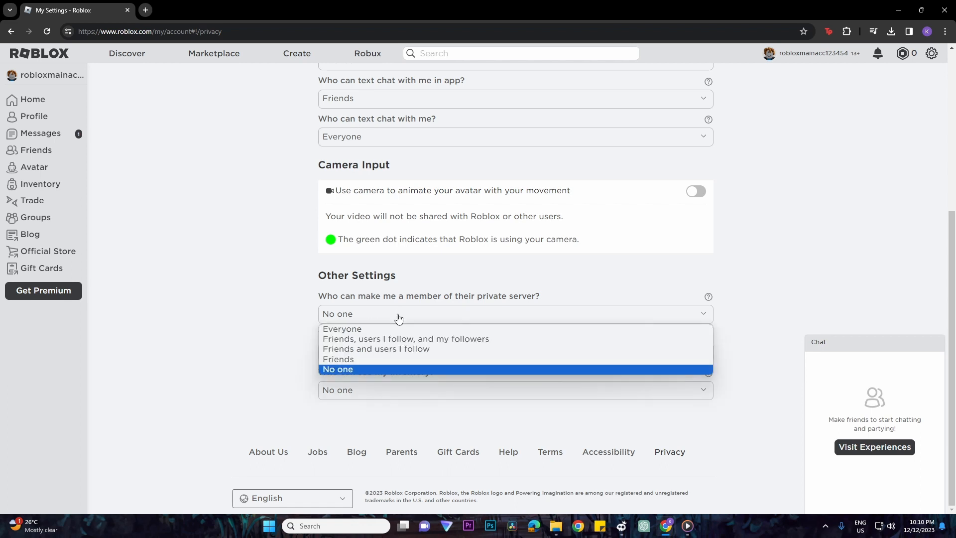
mouse_move(367, 330)
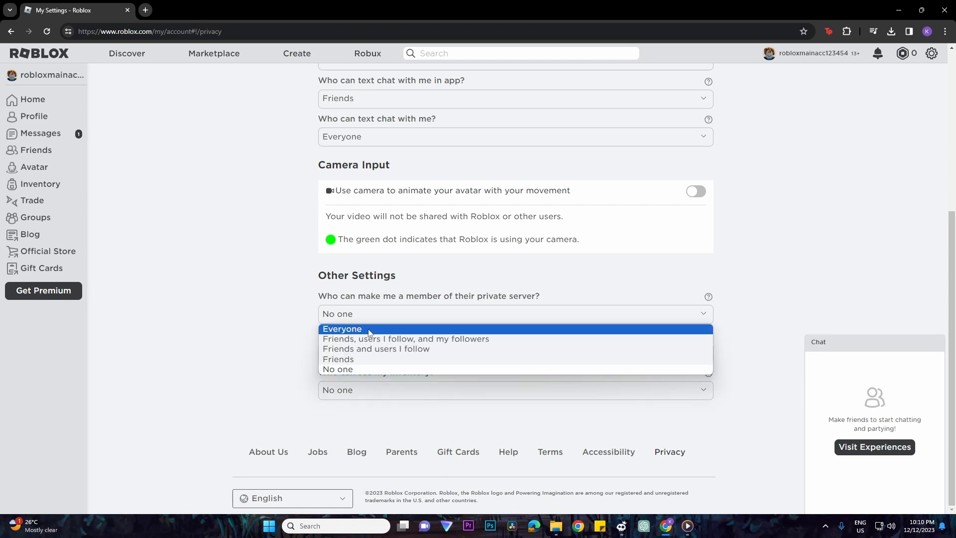
click(341, 329)
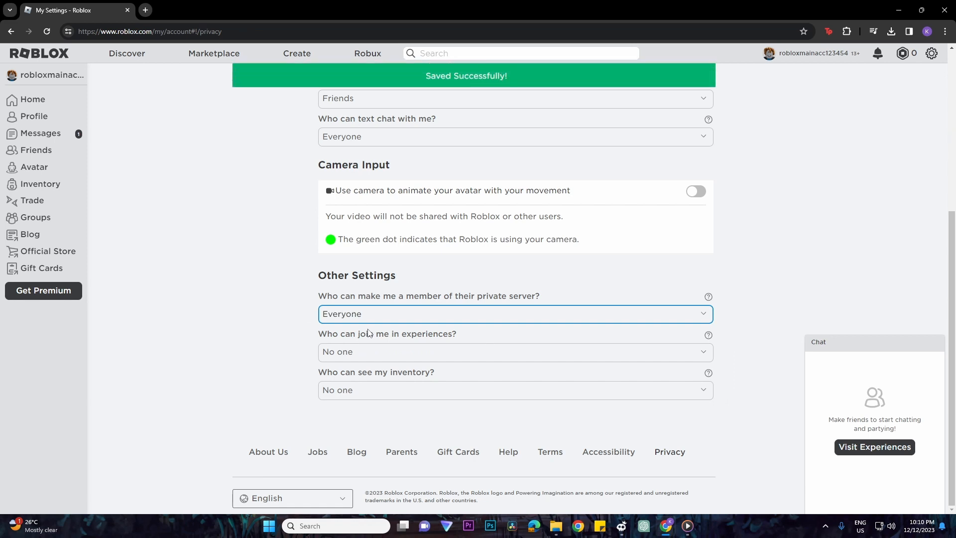
click(514, 351)
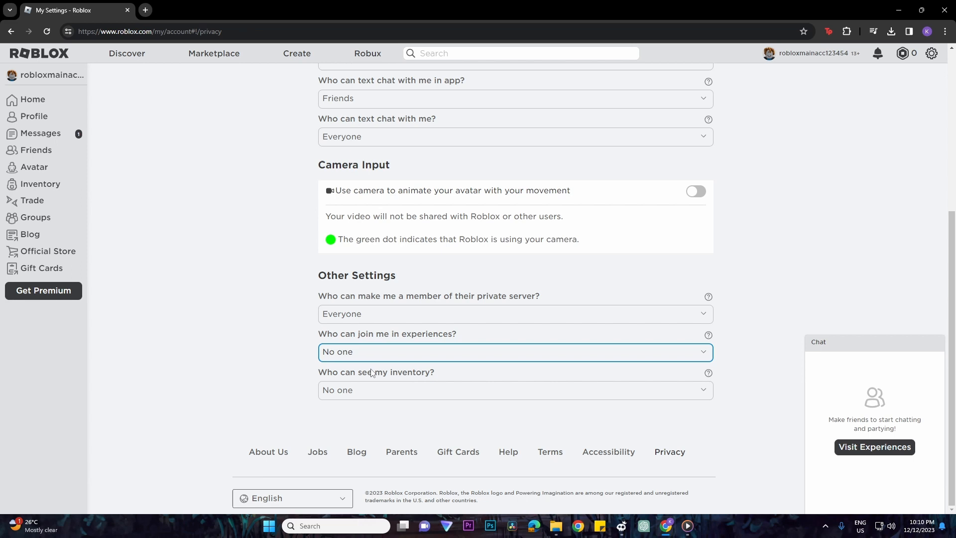
click(514, 352)
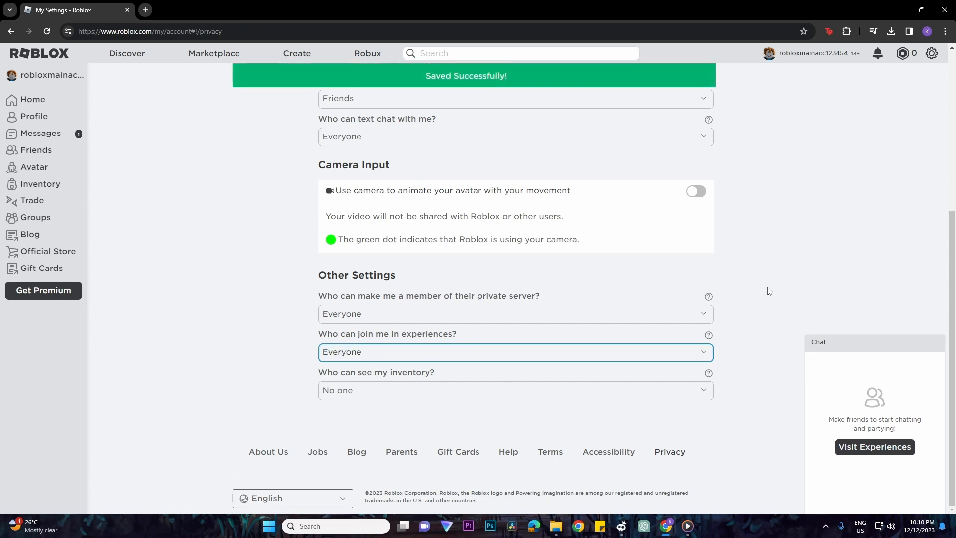